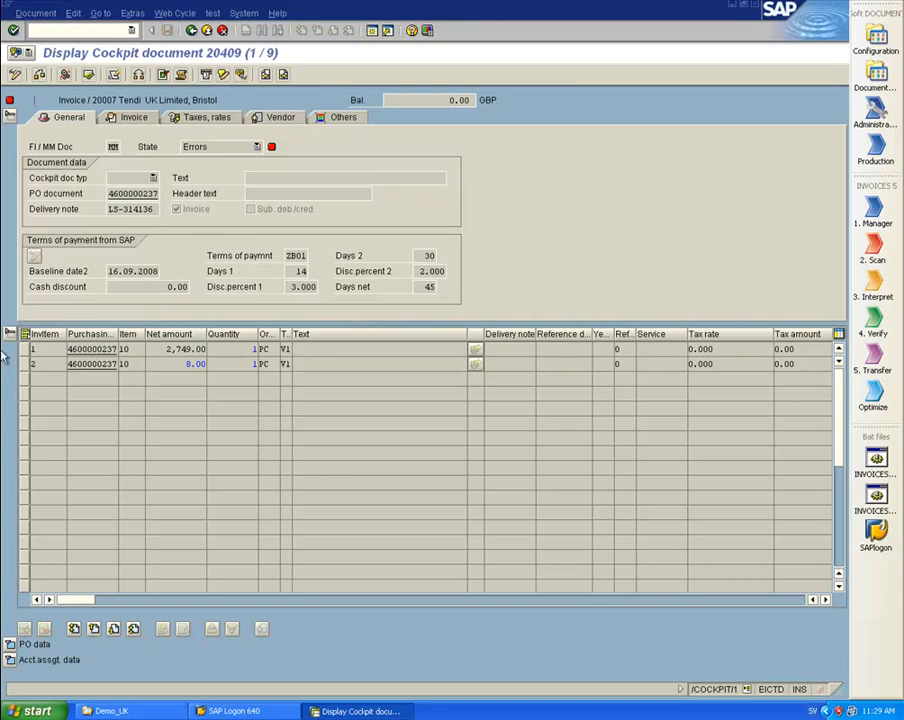
mouse_move(110, 408)
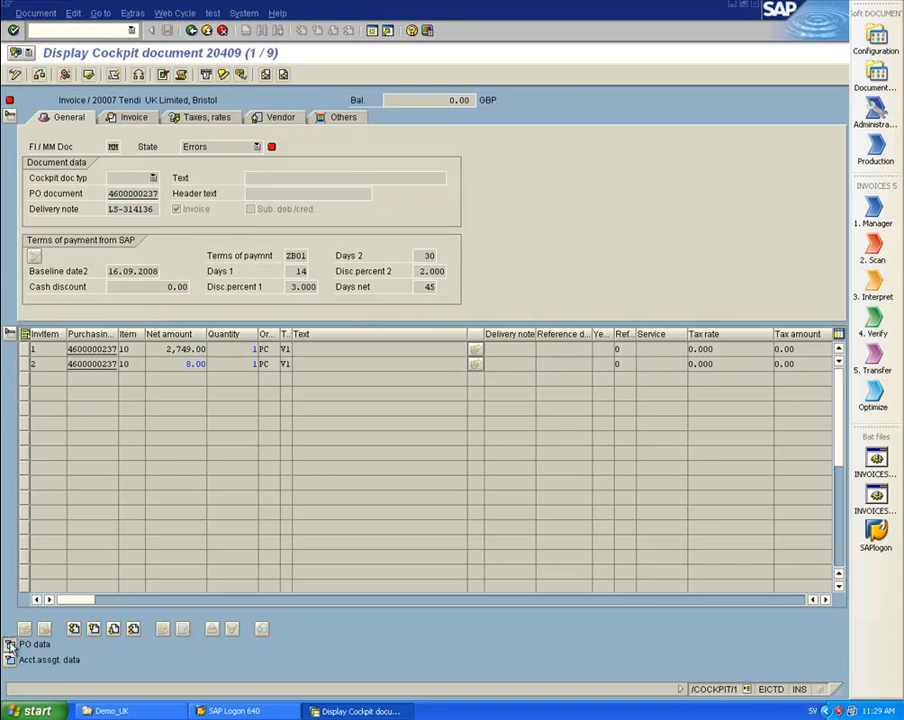
Expand the purchase order data pane below the items of cockpit document 20409
left_click(9, 644)
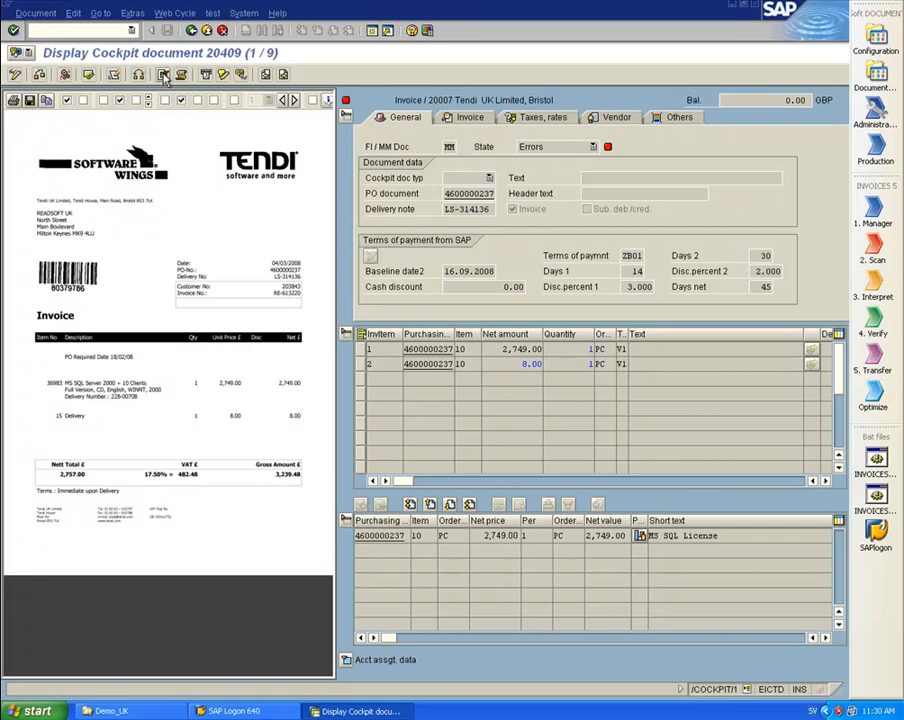
In change mode, enter 8.00 as unplanned delivery costs on invoice 20409's Invoice tab
left_click(14, 74)
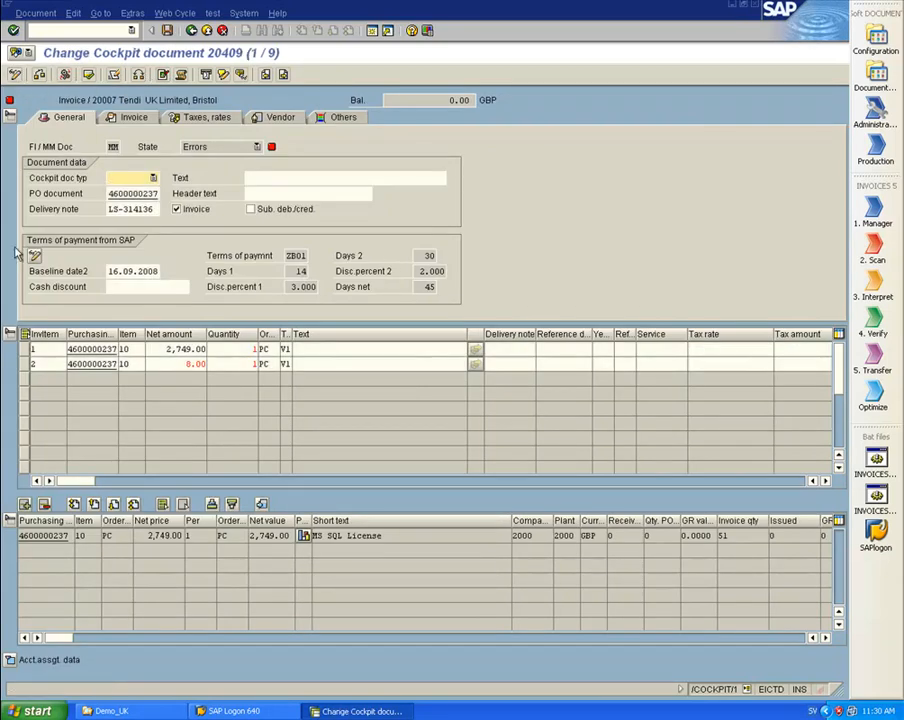
left_click(32, 364)
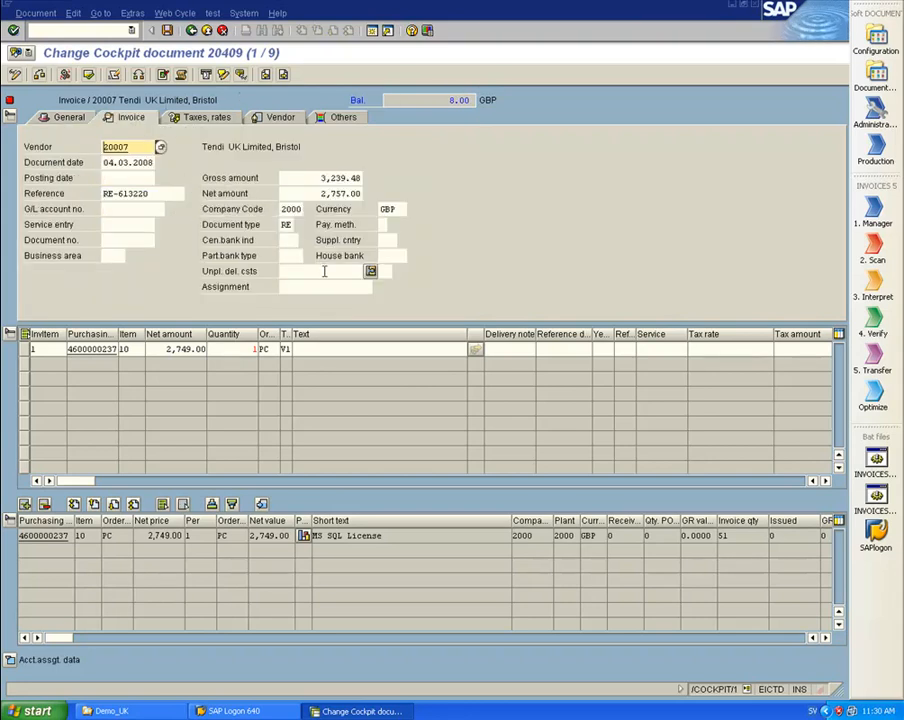
left_click(322, 271)
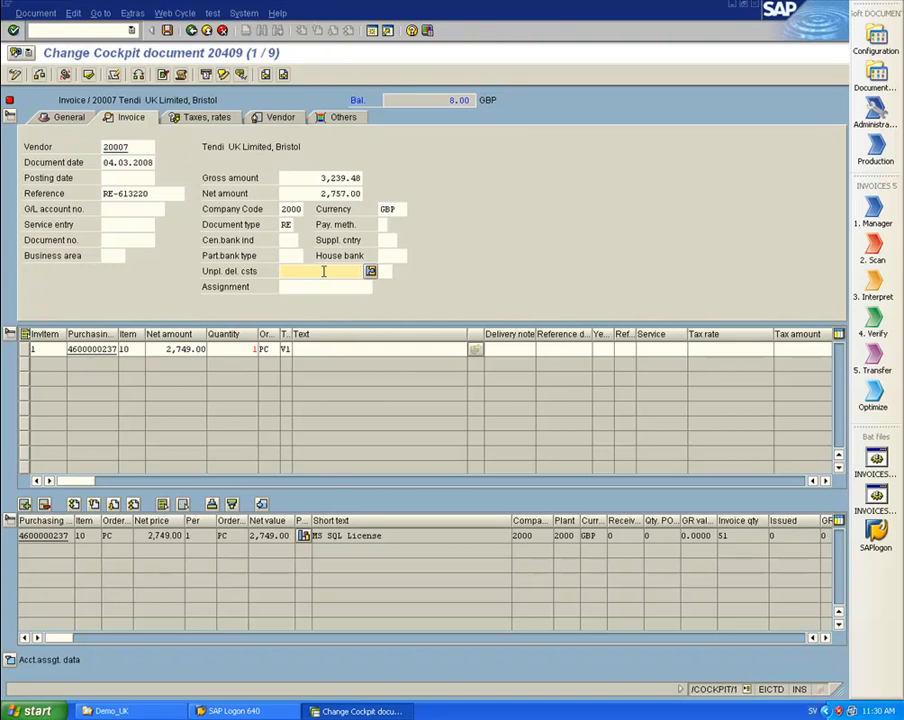
type("8.00")
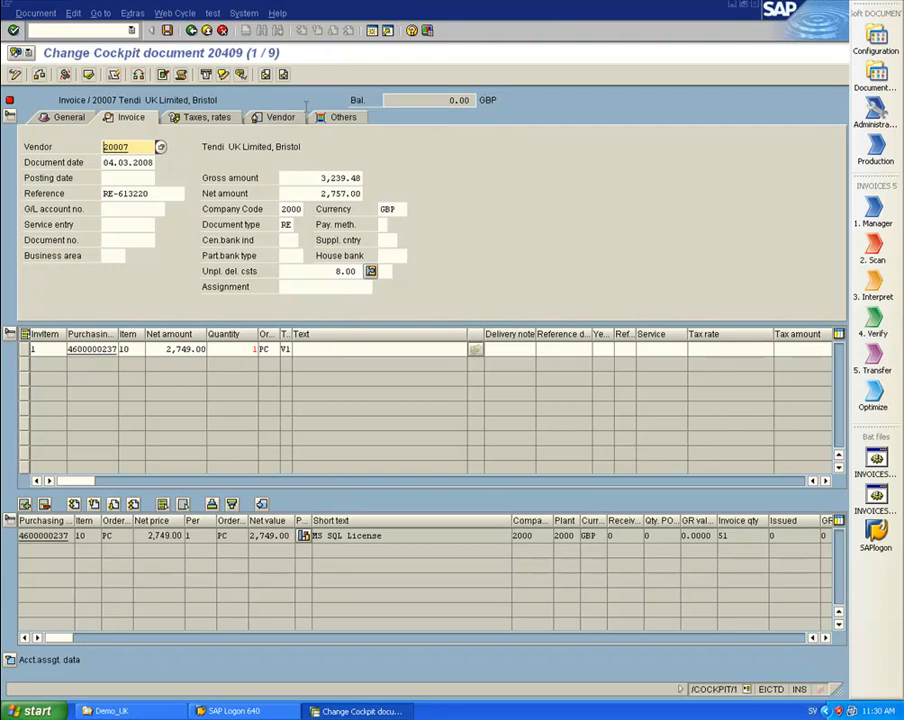
mouse_move(88, 75)
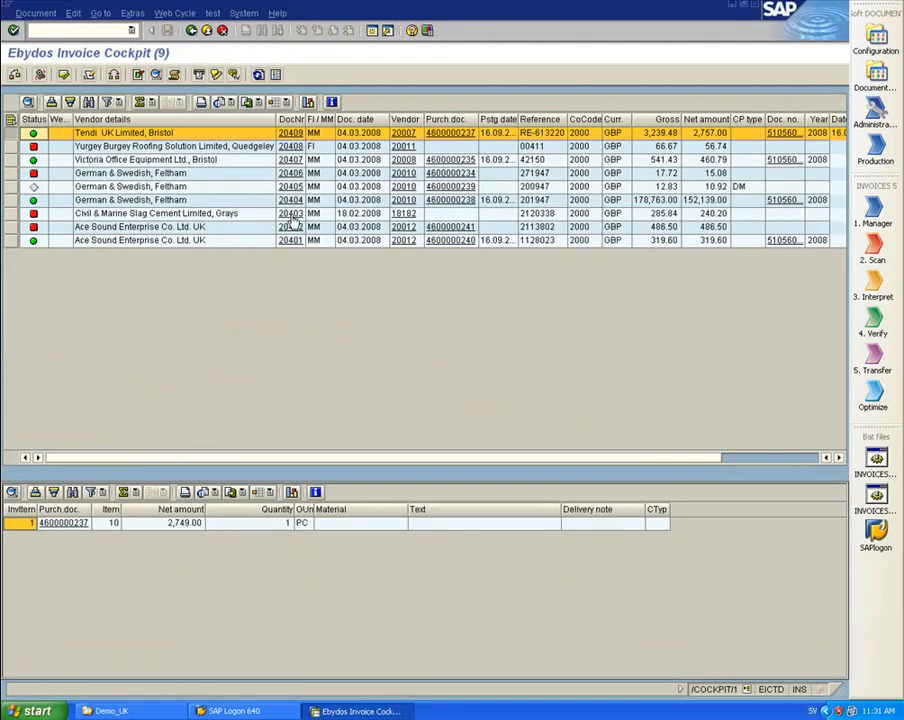
Open cockpit document 20403 from Civil & Marine Slag Cement and display its scanned image
left_click(291, 213)
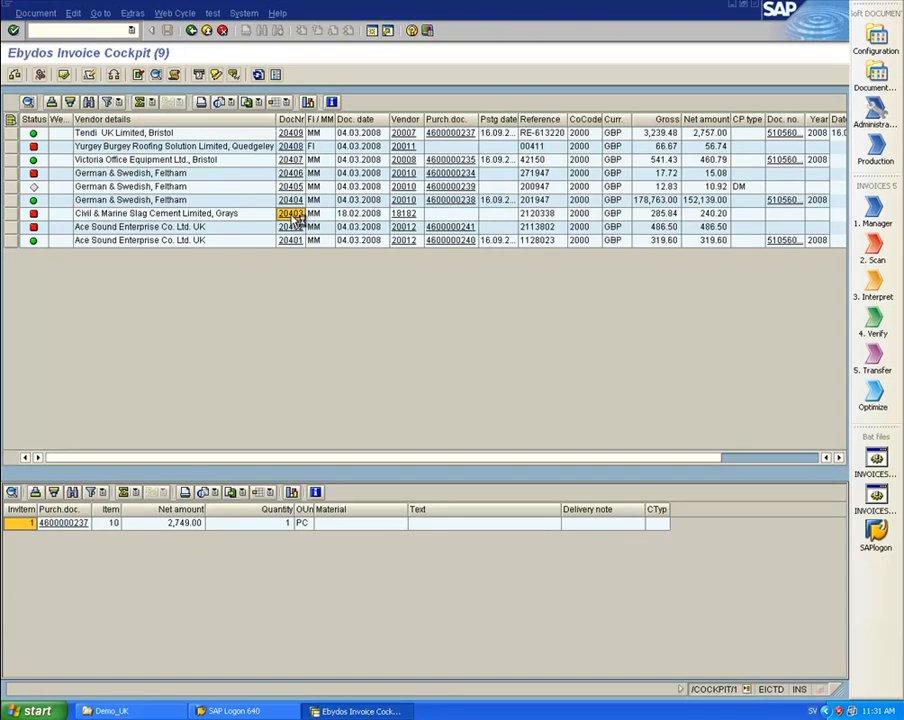
double_click(290, 213)
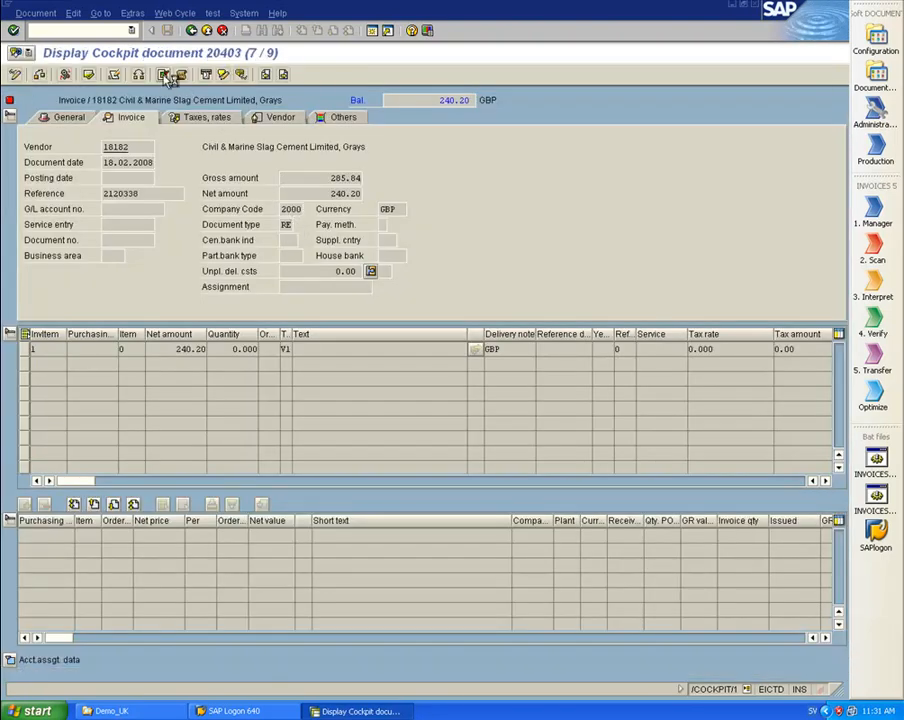
left_click(166, 74)
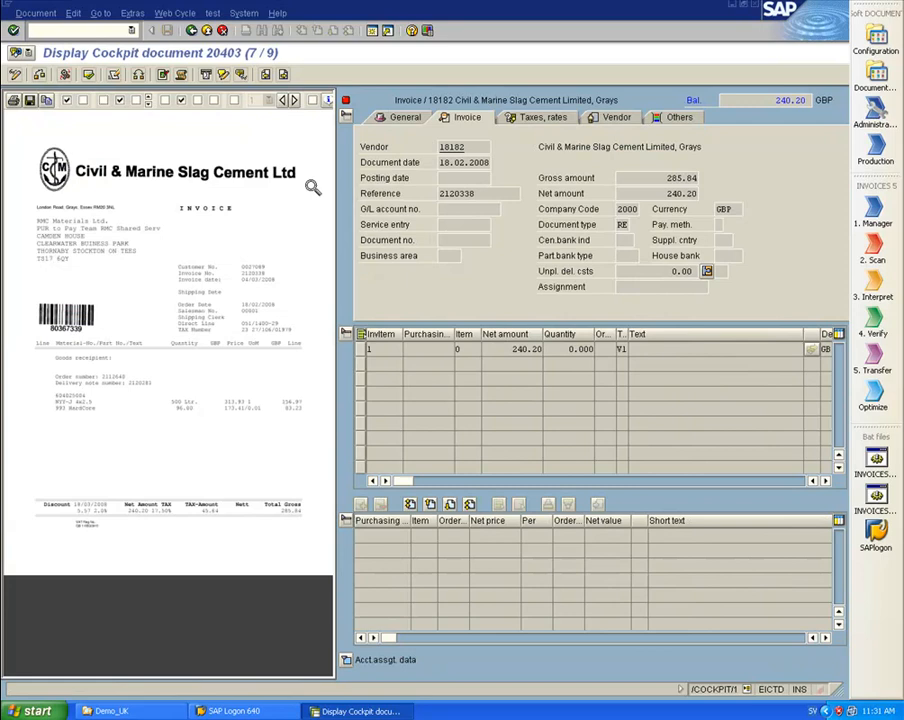
mouse_move(301, 380)
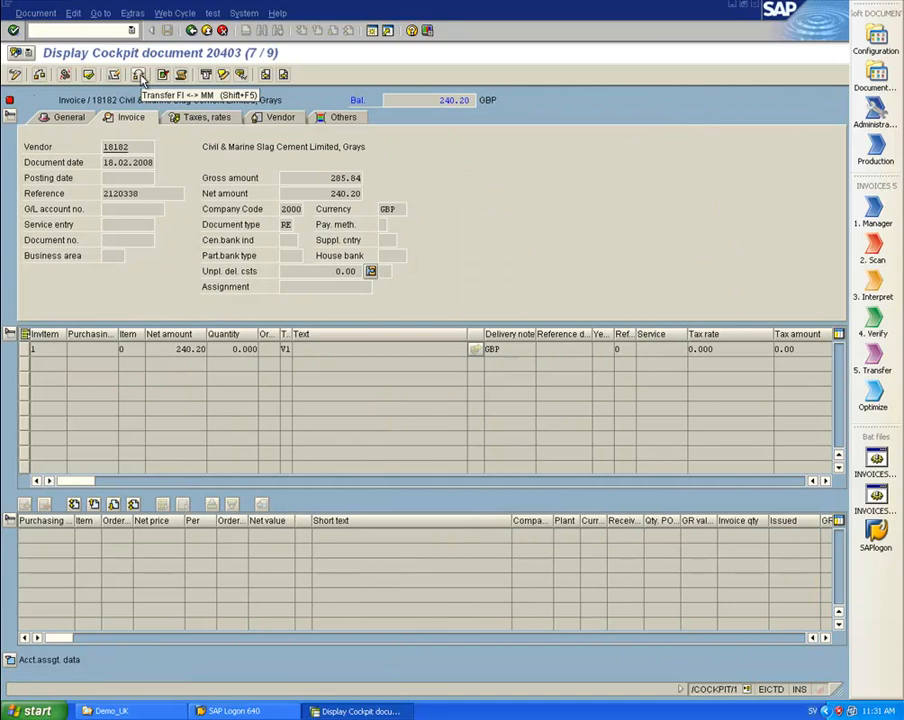
Transfer document 20403 from MM to FI, confirming with Yes
left_click(139, 74)
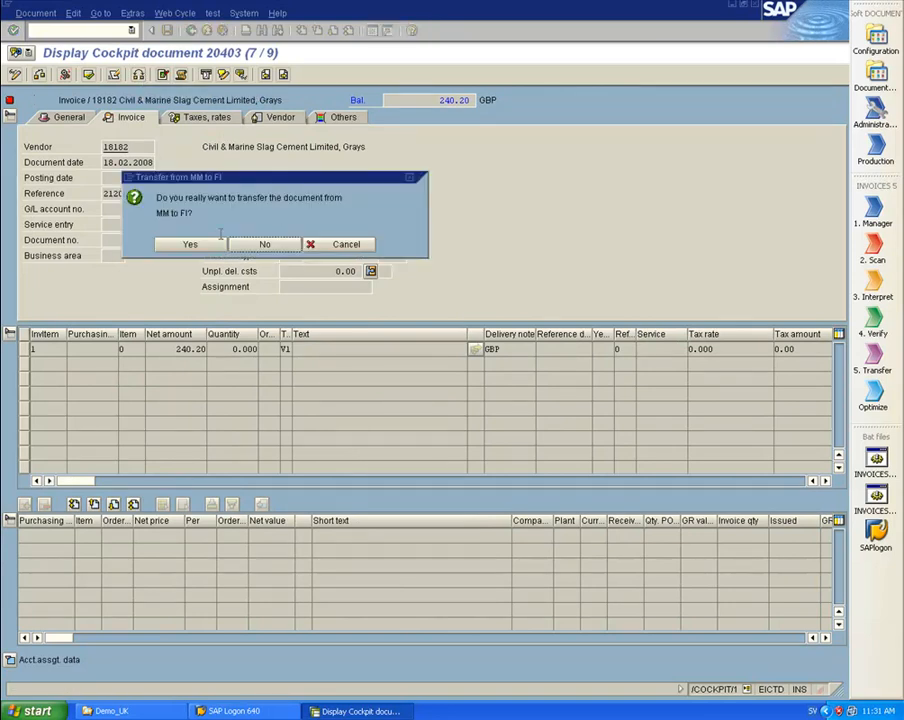
left_click(190, 244)
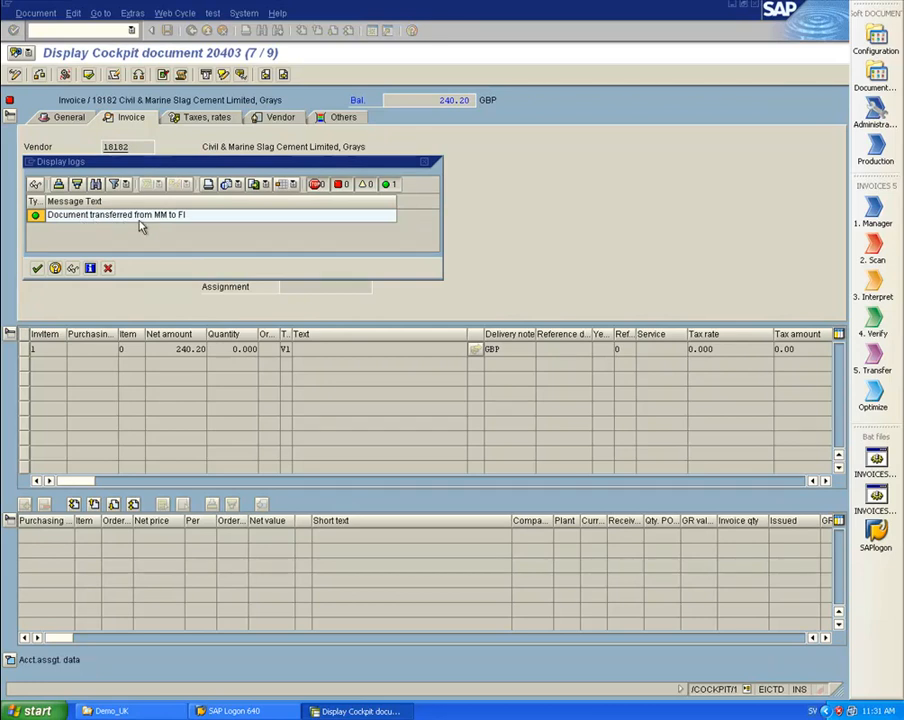
mouse_move(57, 258)
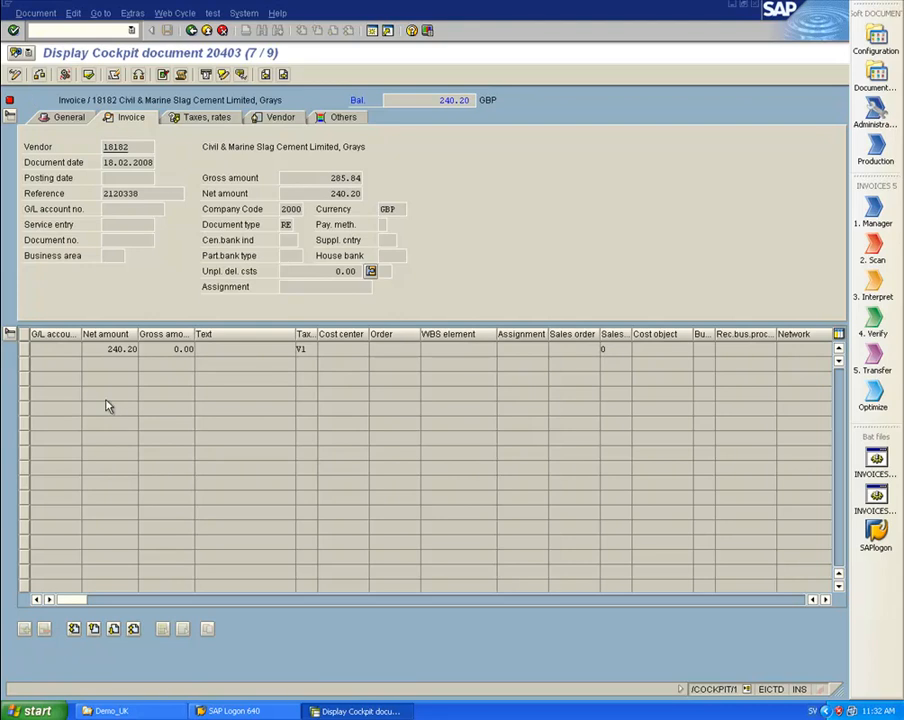
mouse_move(168, 310)
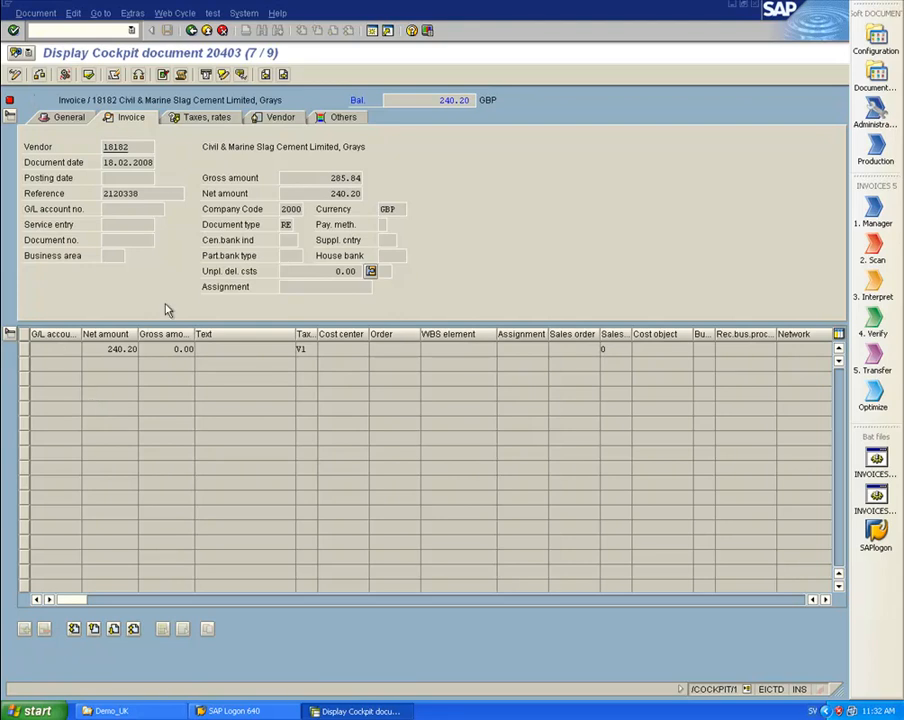
mouse_move(206, 74)
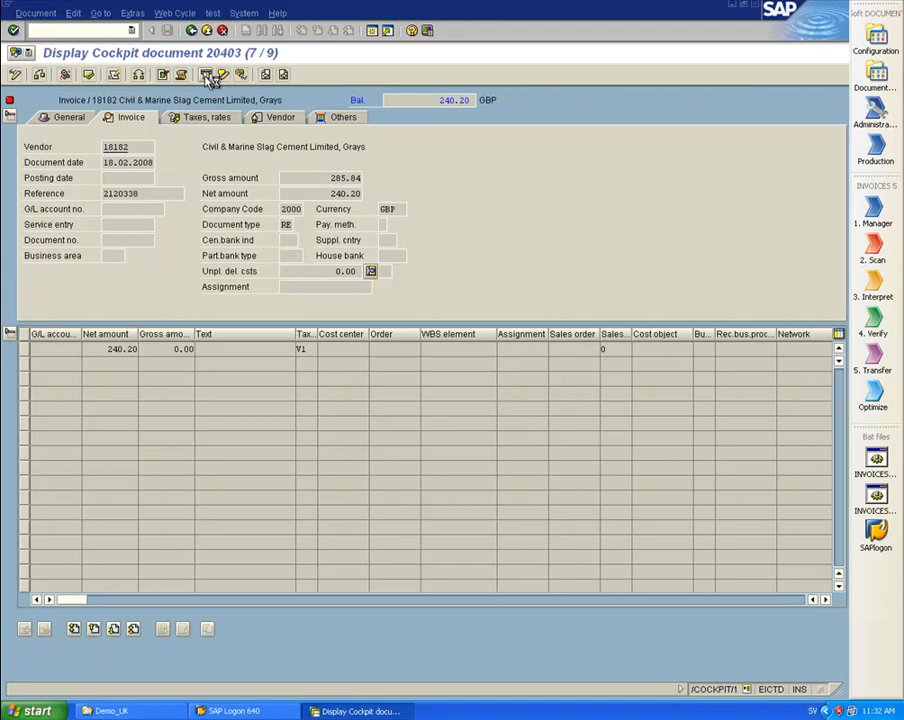
Set up an 'Account assignment and release' web cycle with recipient NELK
left_click(207, 74)
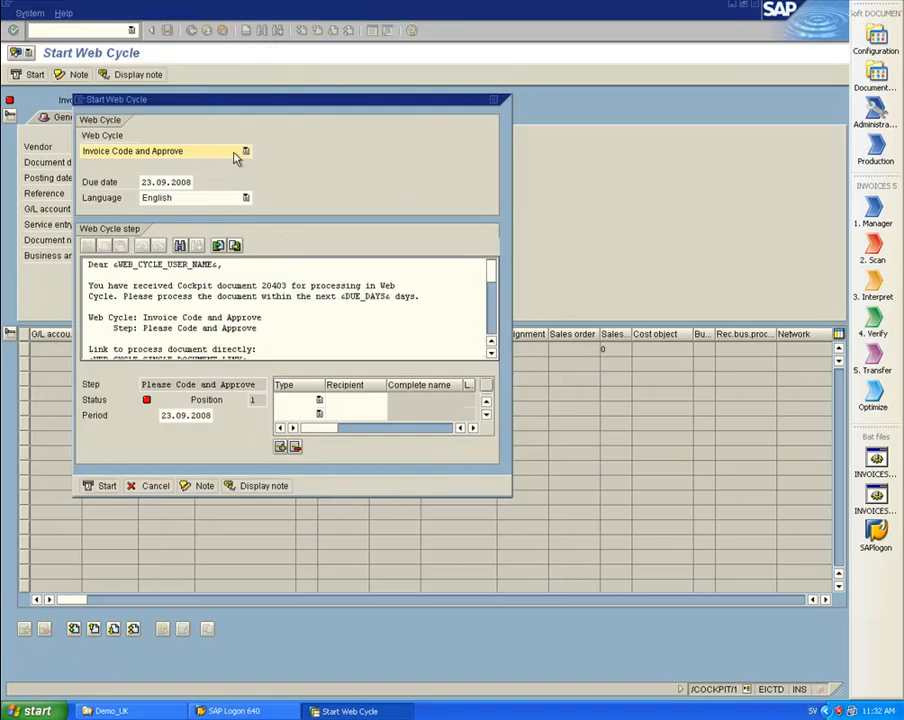
left_click(245, 151)
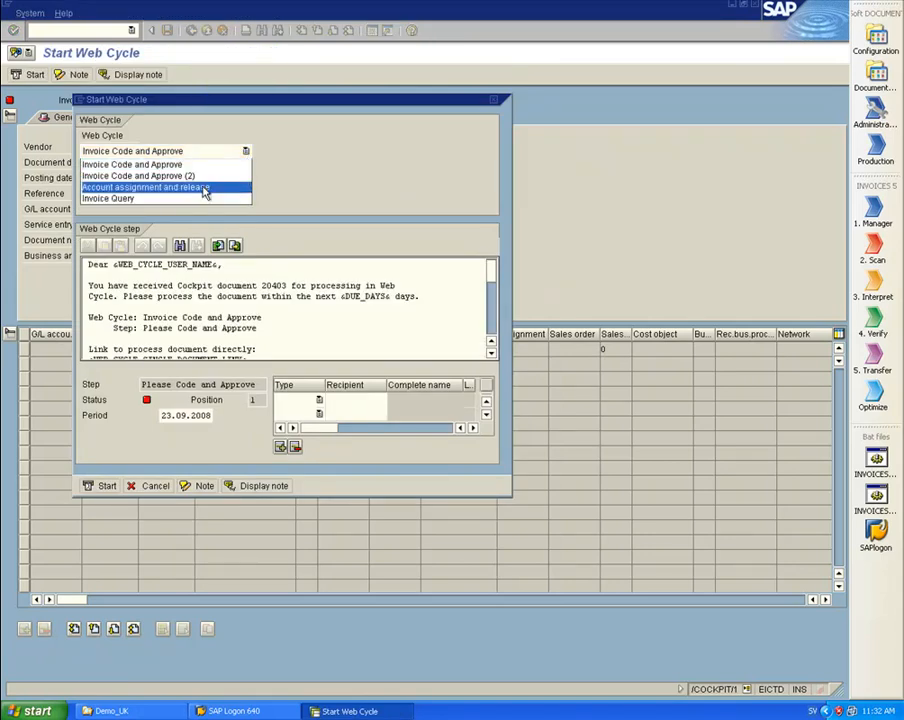
left_click(146, 187)
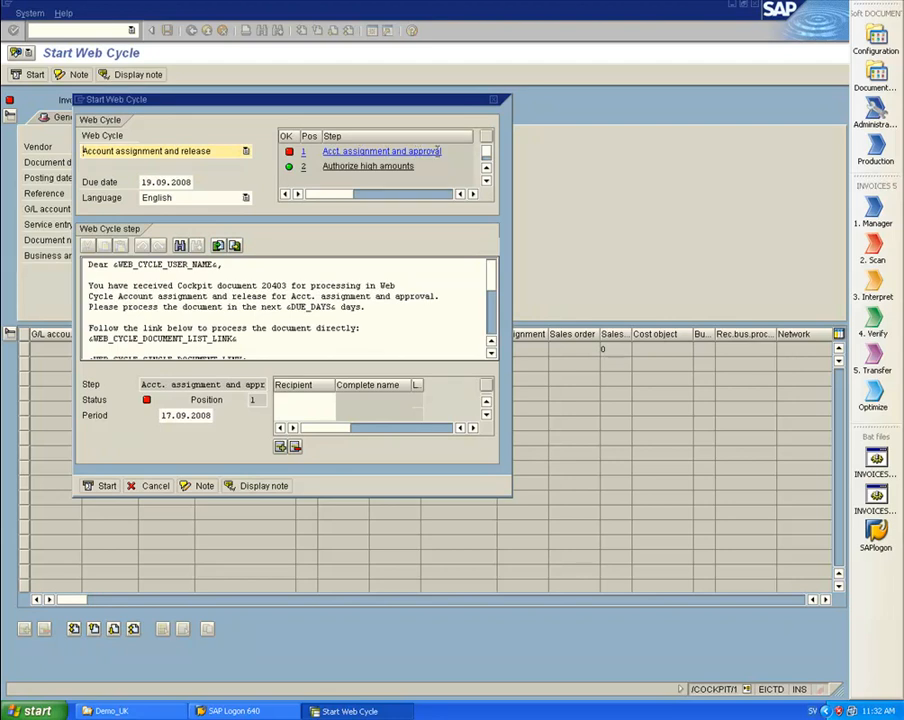
left_click(305, 399)
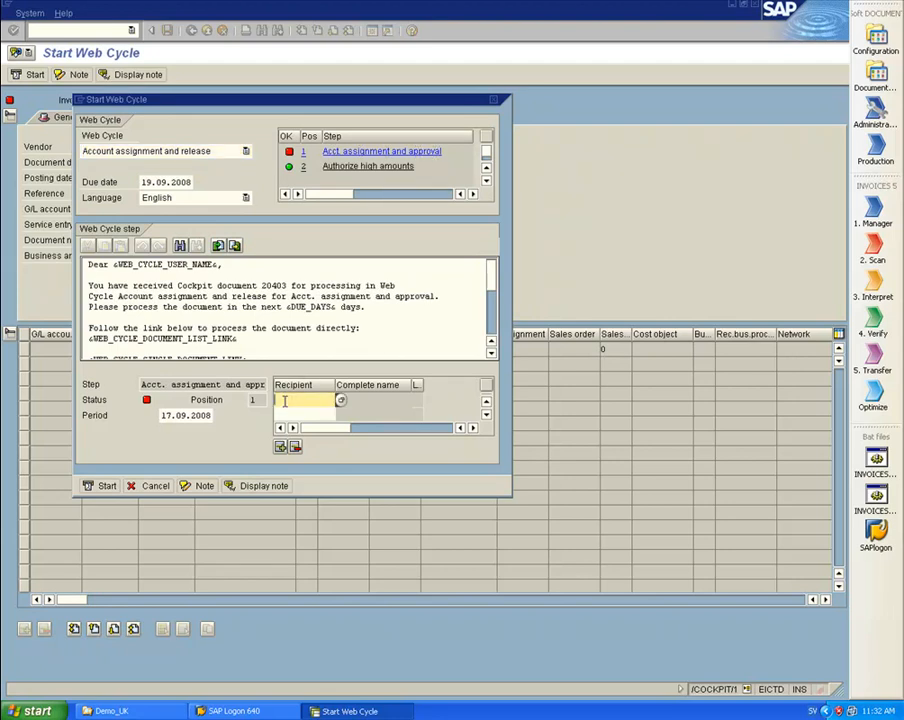
type("NELK")
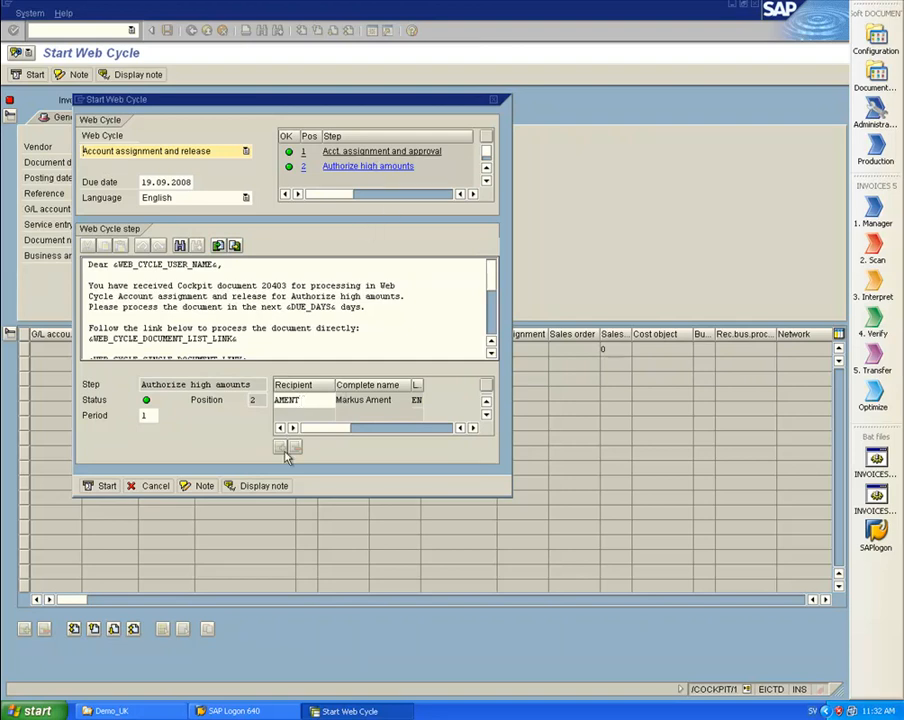
mouse_move(198, 485)
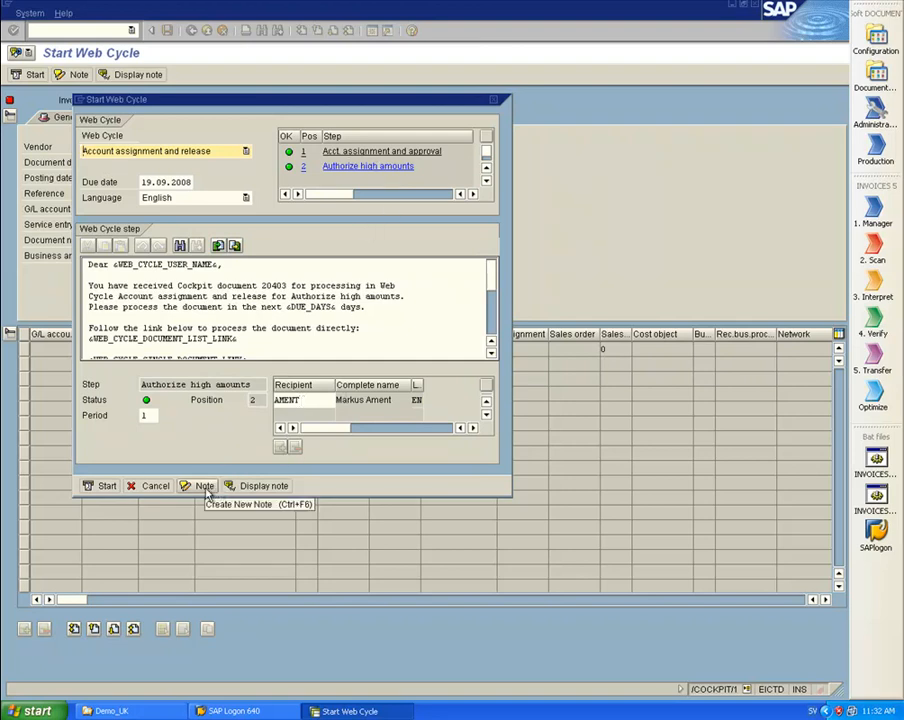
Save a web cycle note described 'Please note' with text 'Check carefully!'
left_click(198, 485)
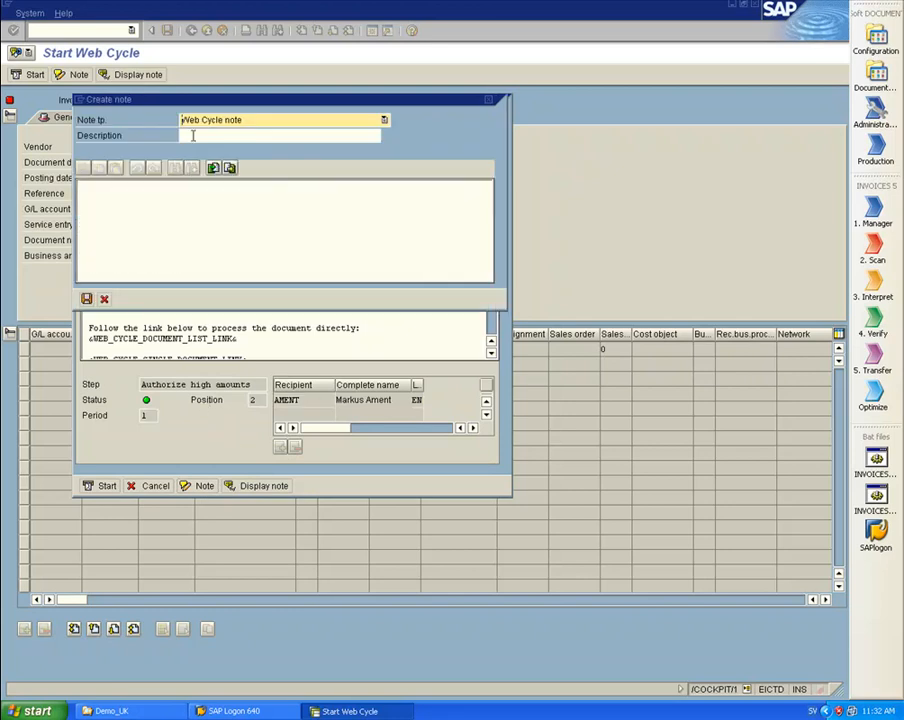
type("Please note")
left_click(285, 231)
type("Check")
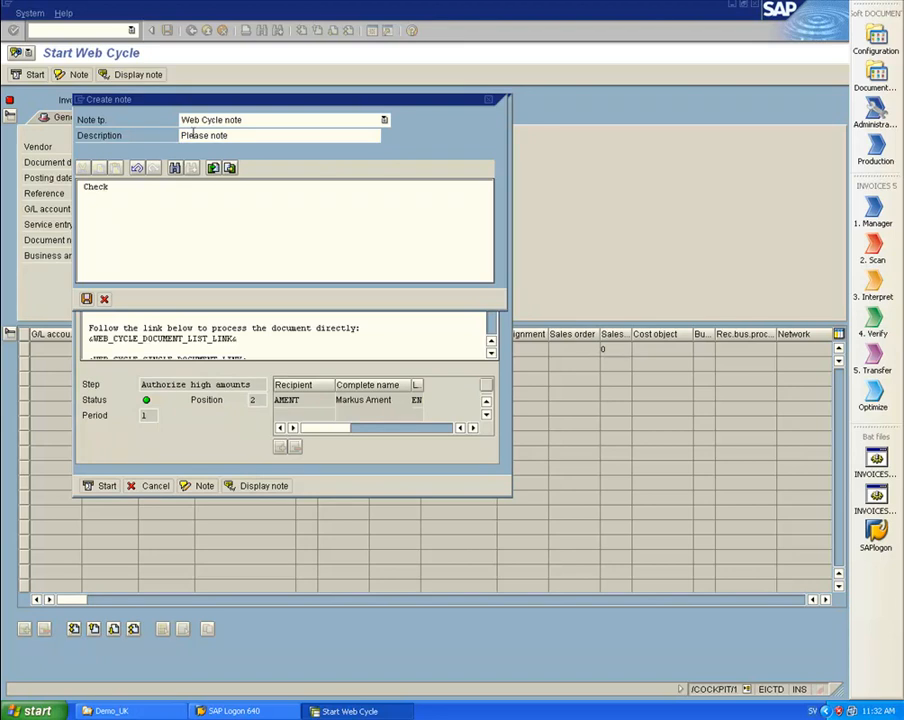
type("carefully!")
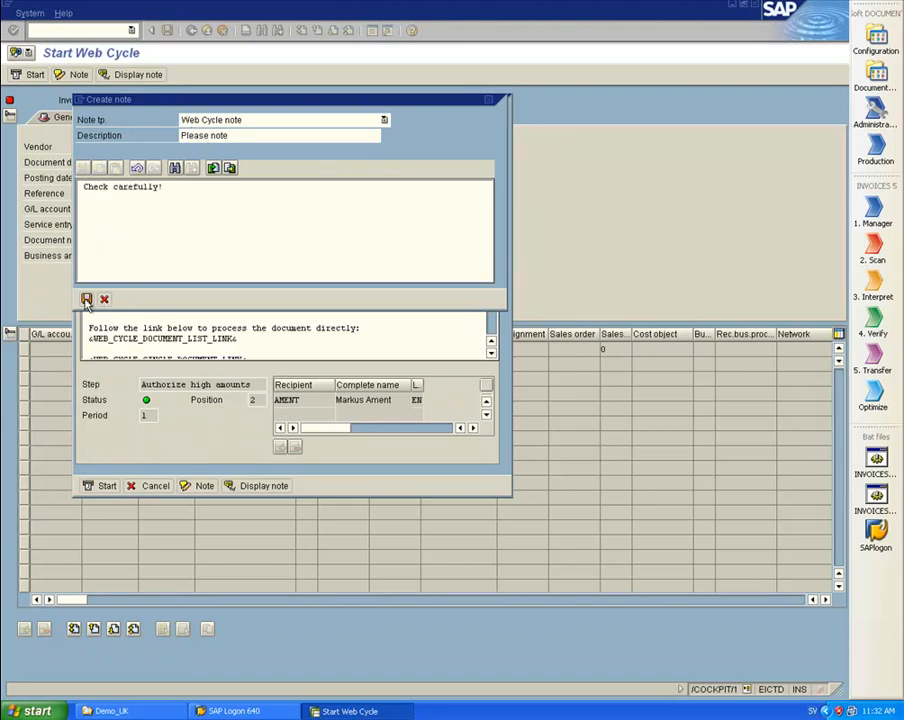
left_click(86, 299)
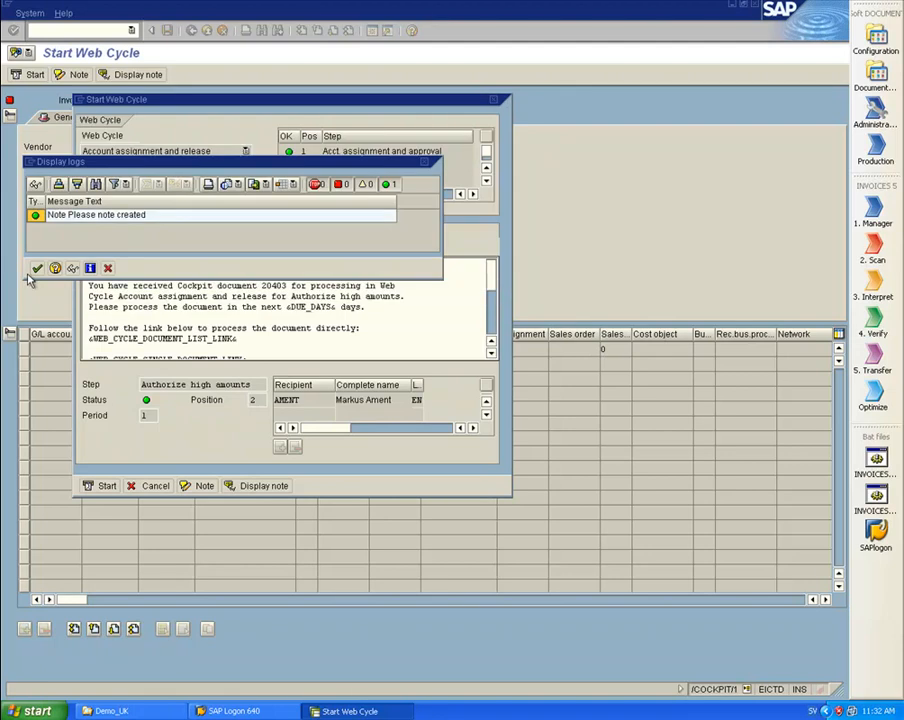
Dismiss the note-created message and start the web cycle for document 20403
left_click(37, 268)
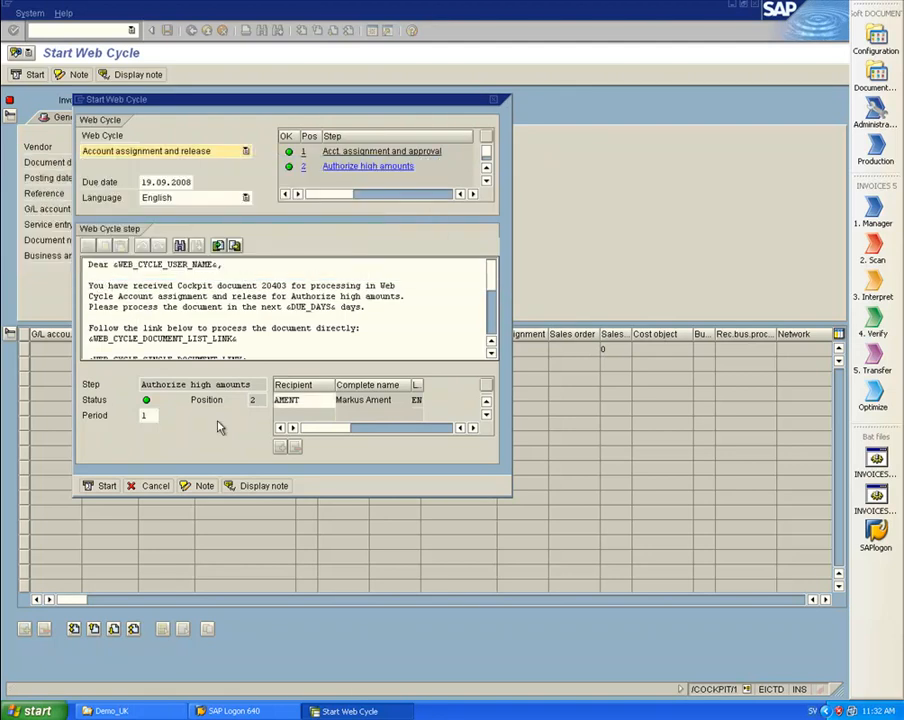
mouse_move(107, 486)
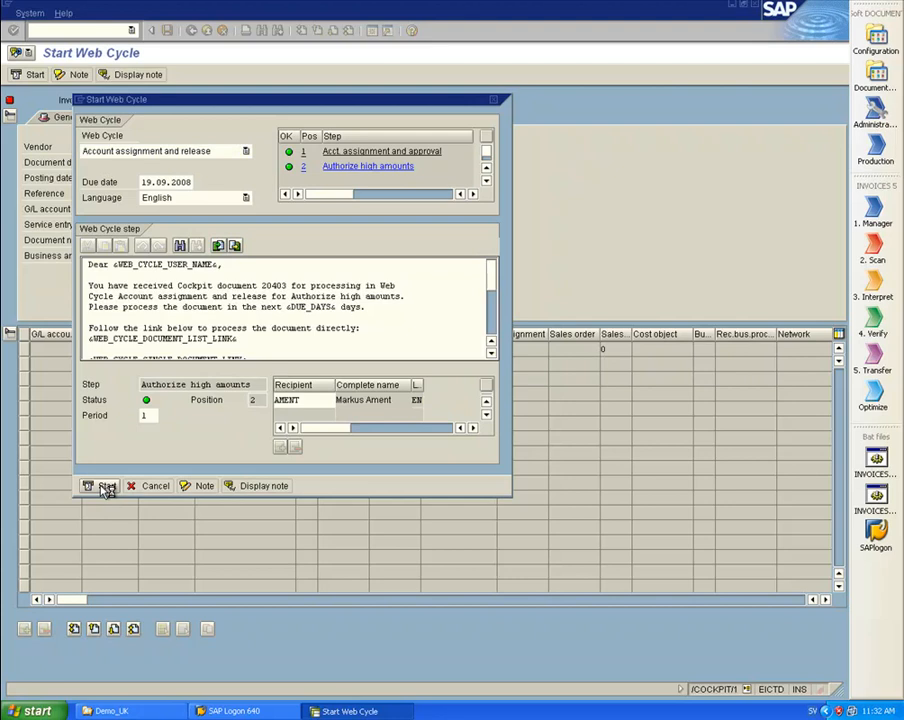
left_click(102, 485)
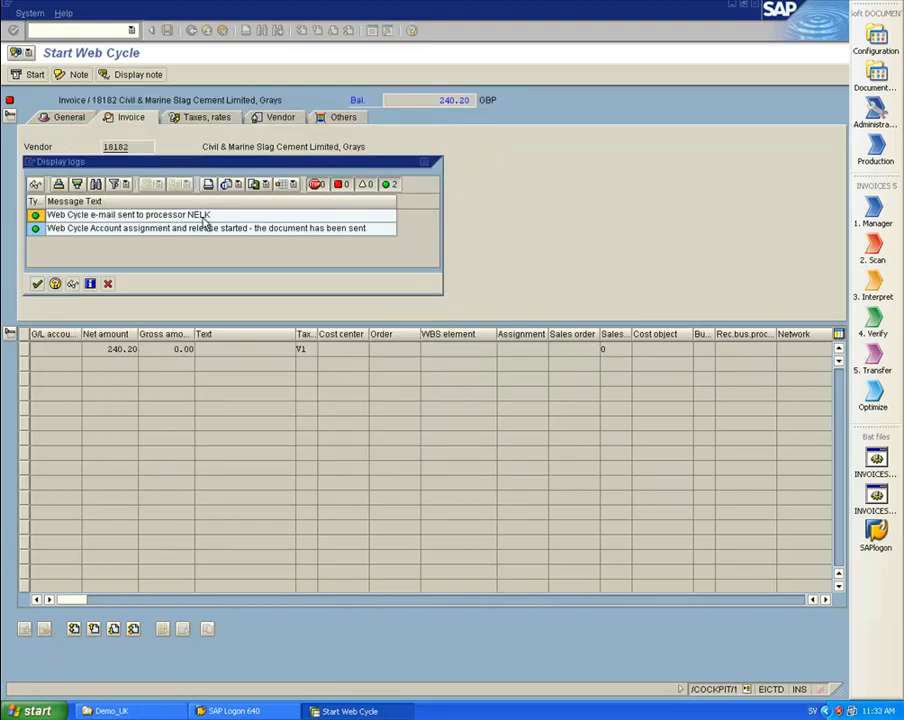
mouse_move(177, 243)
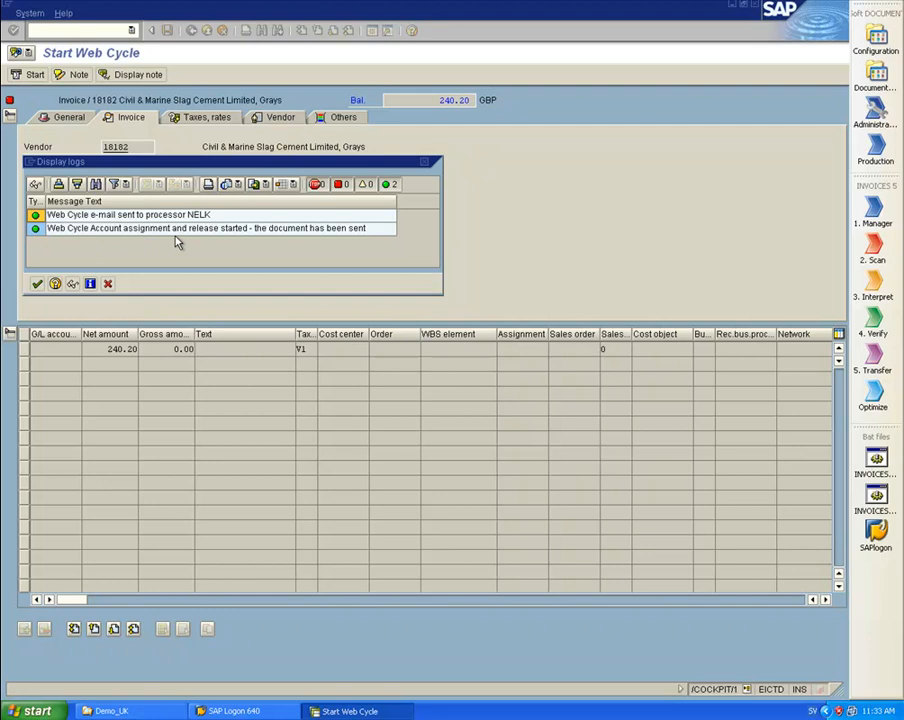